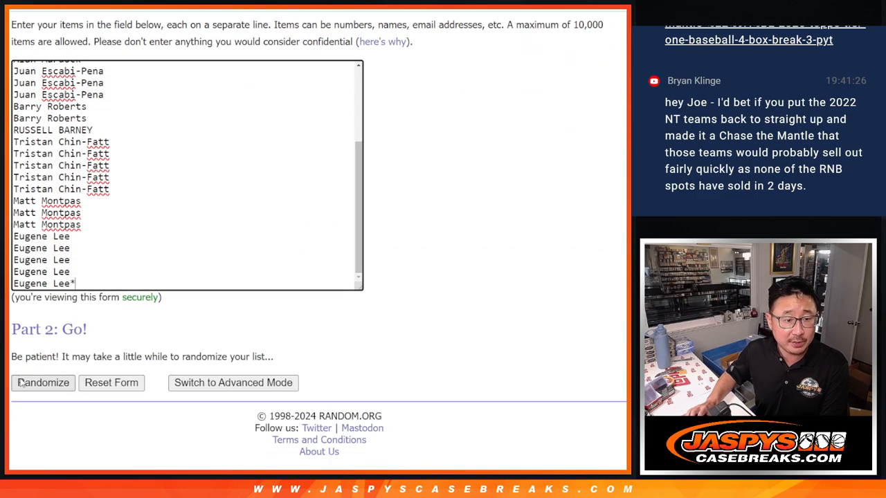
Randomize the 30-name list repeatedly and select the shuffled result for copying.
left_click(41, 382)
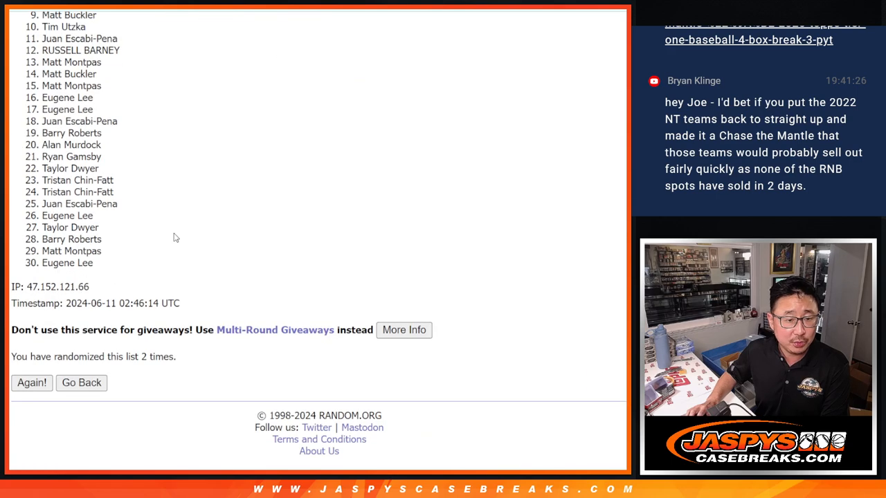
left_click(31, 382)
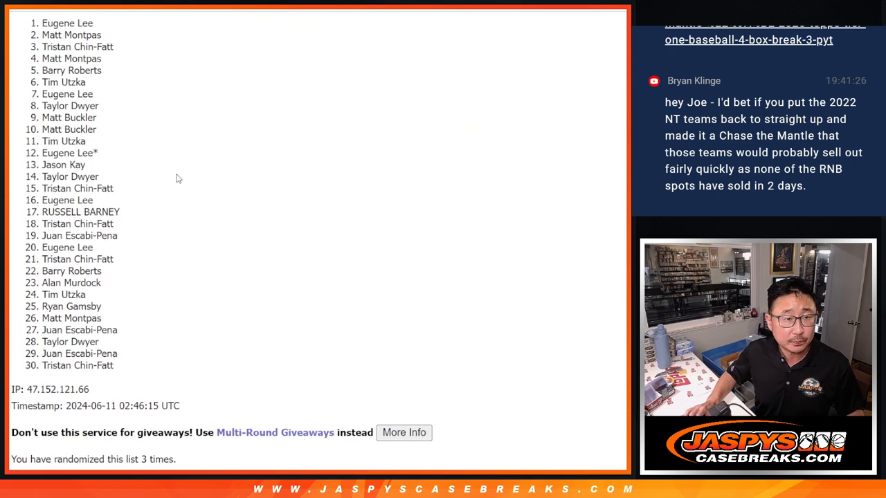
left_click_drag(67, 22, 77, 365)
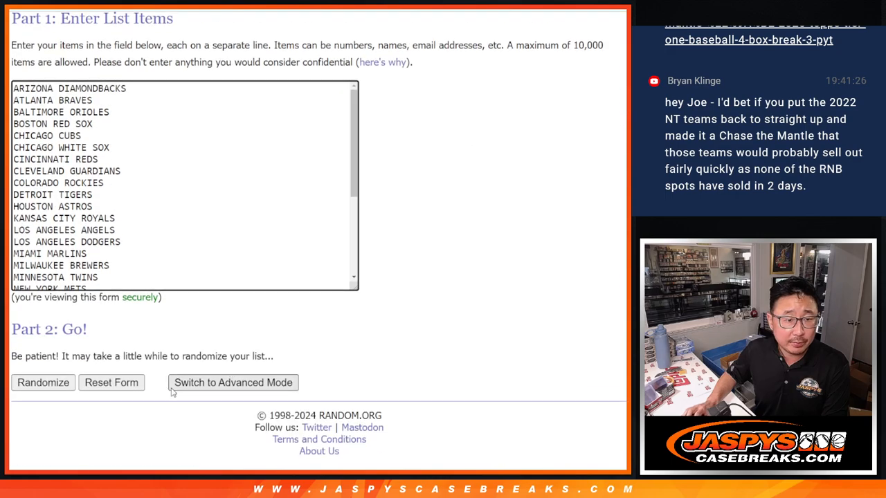
Randomize the MLB team list and select the numbered result for copying.
left_click(42, 382)
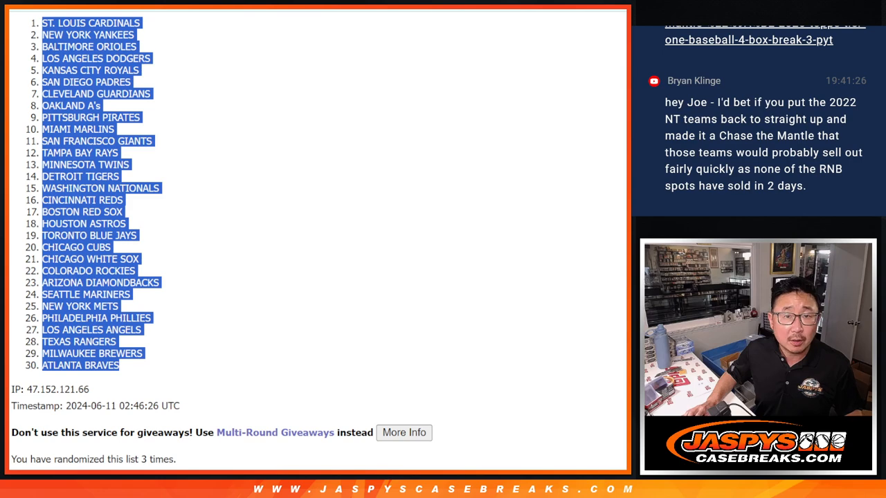
left_click(251, 55)
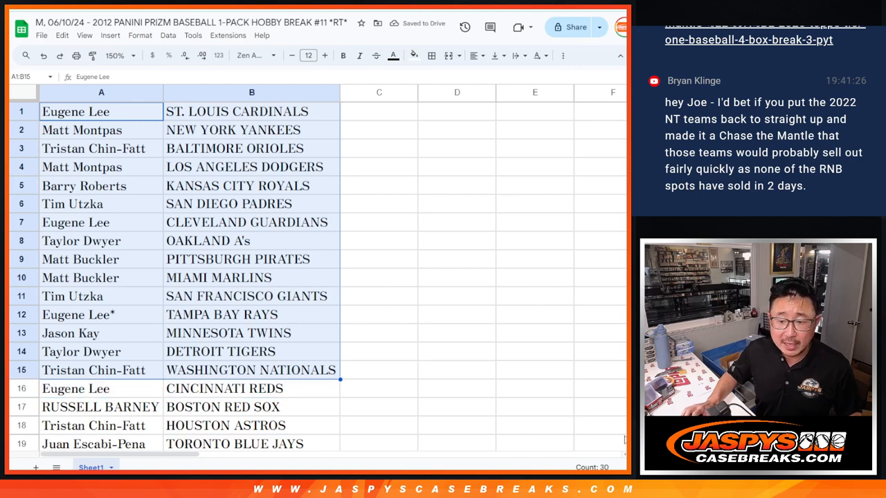
Sort the name–team pairs by column B and put borders around every paired cell.
scroll("down", 3)
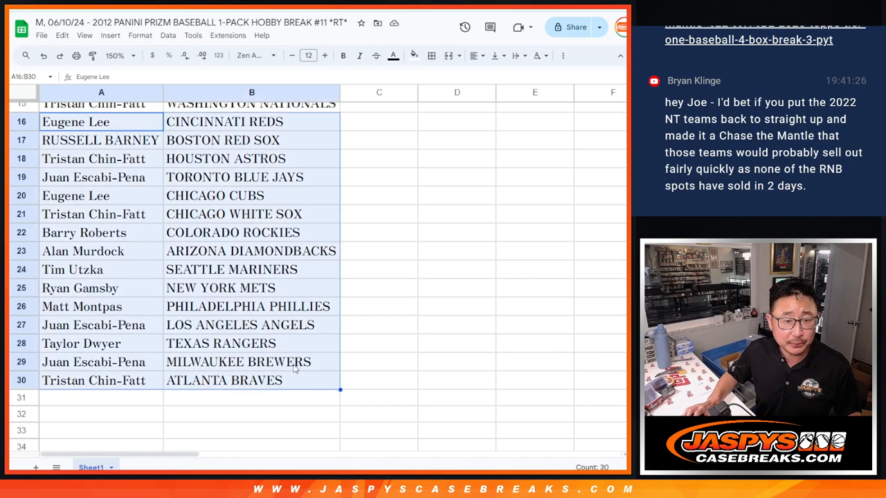
left_click(113, 56)
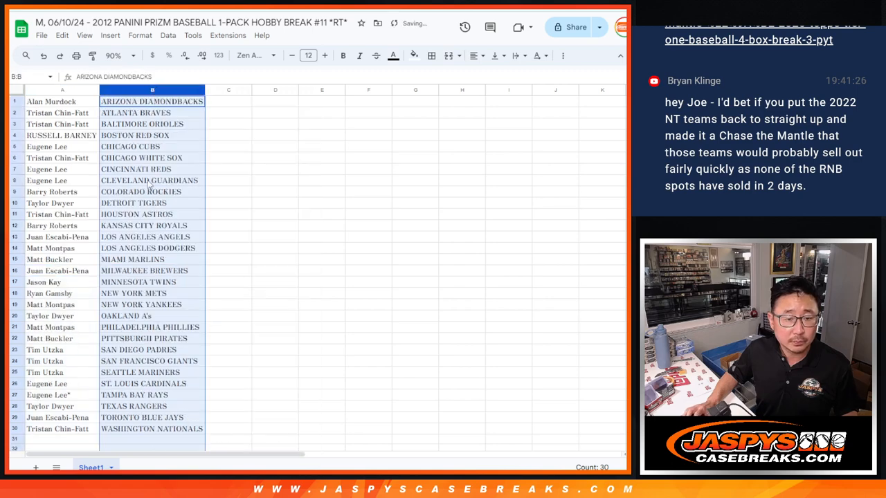
left_click(431, 55)
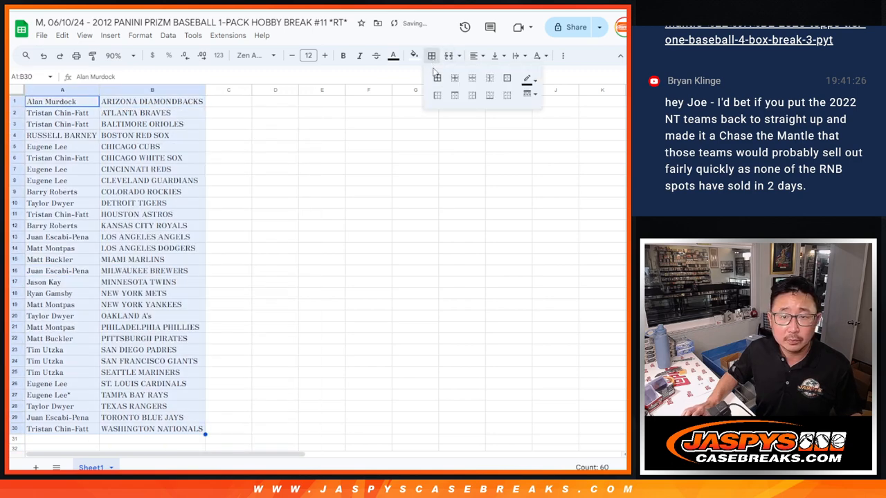
left_click(75, 55)
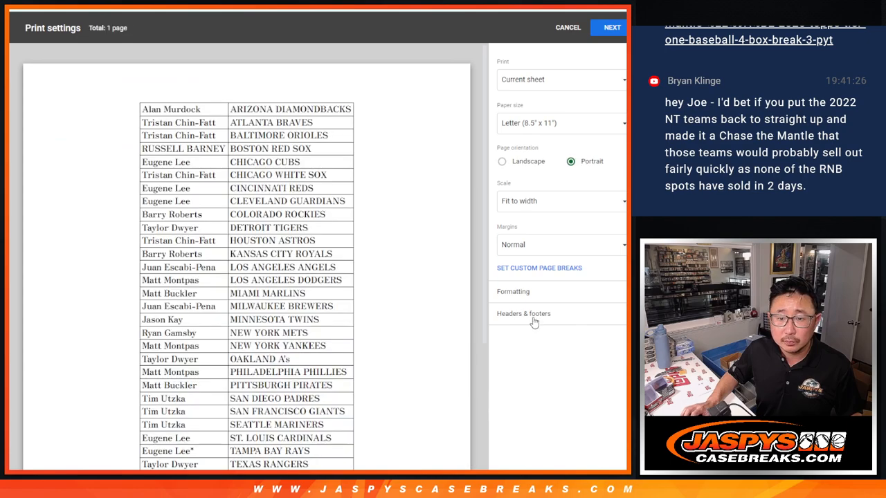
Send the bordered pairing sheet to the printer.
left_click(610, 28)
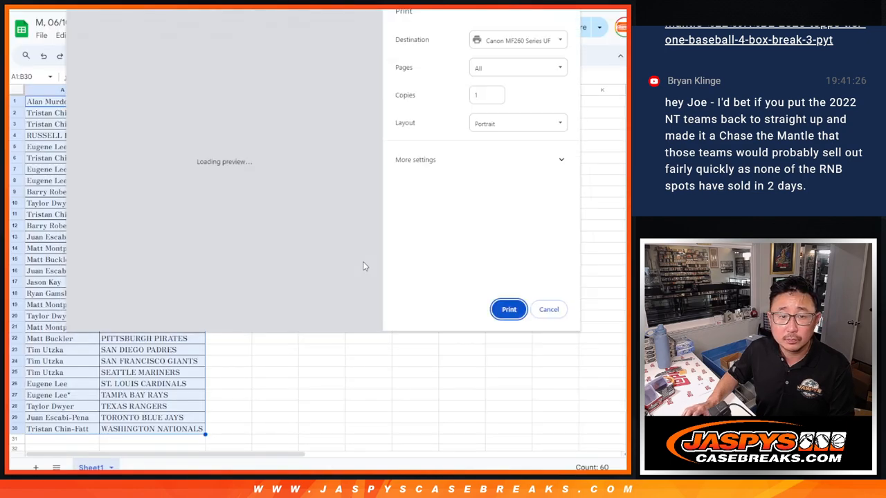
left_click(548, 310)
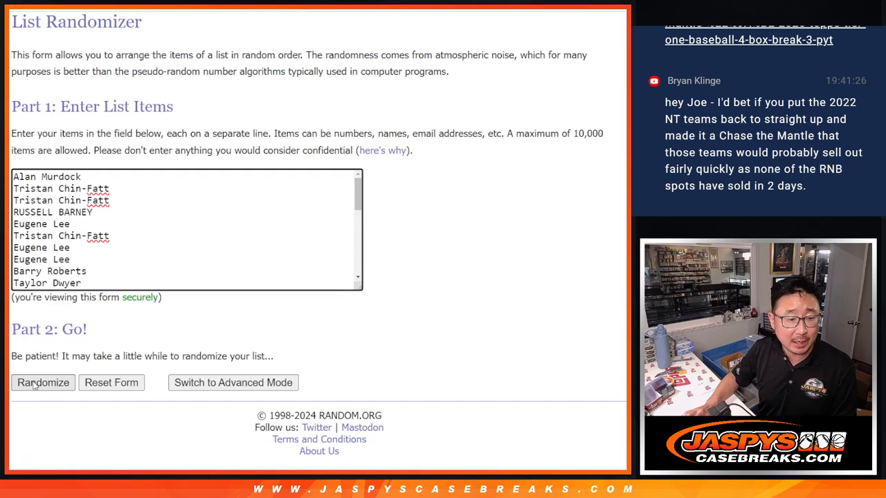
Re-randomize the team-sorted name list and select the first three names of the result.
left_click(43, 382)
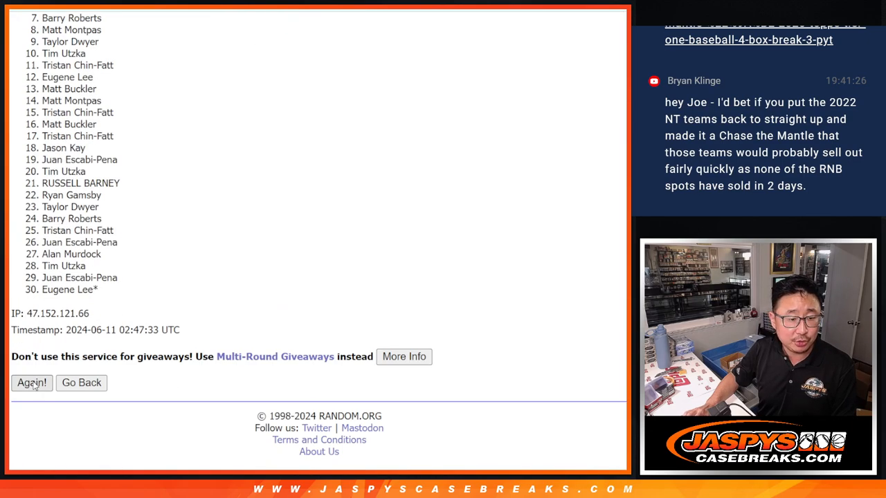
left_click(30, 382)
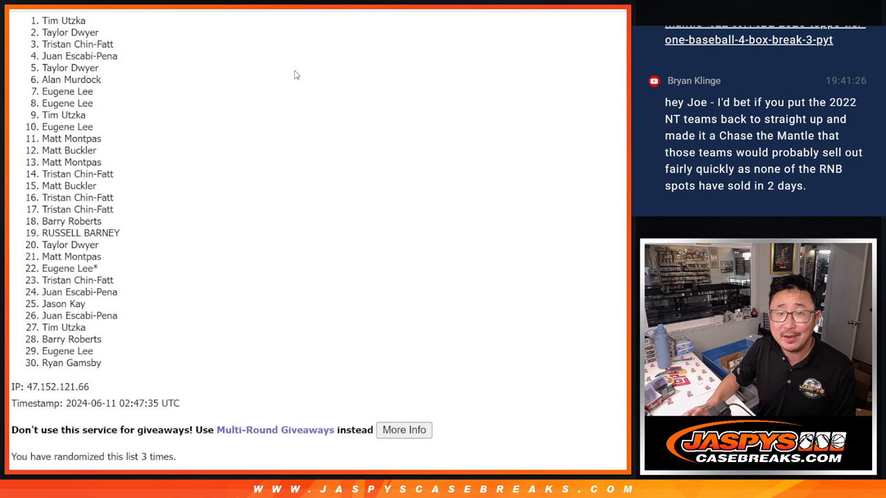
left_click_drag(44, 20, 117, 45)
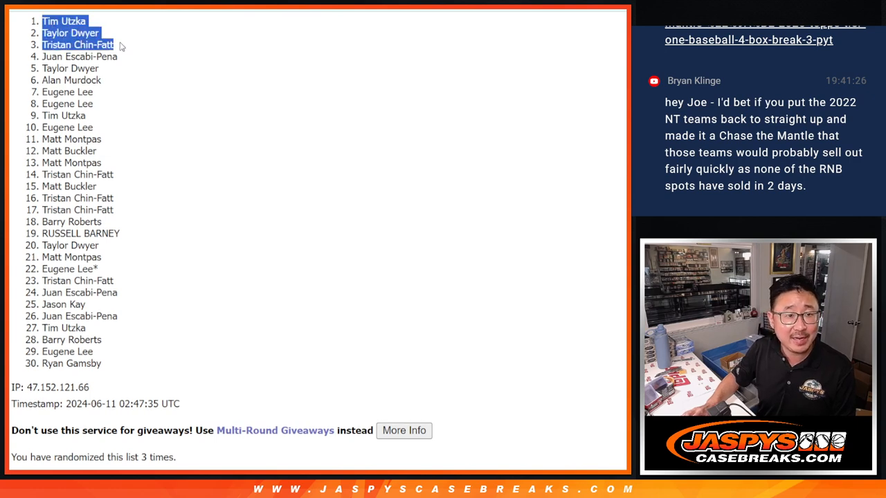
mouse_move(404, 97)
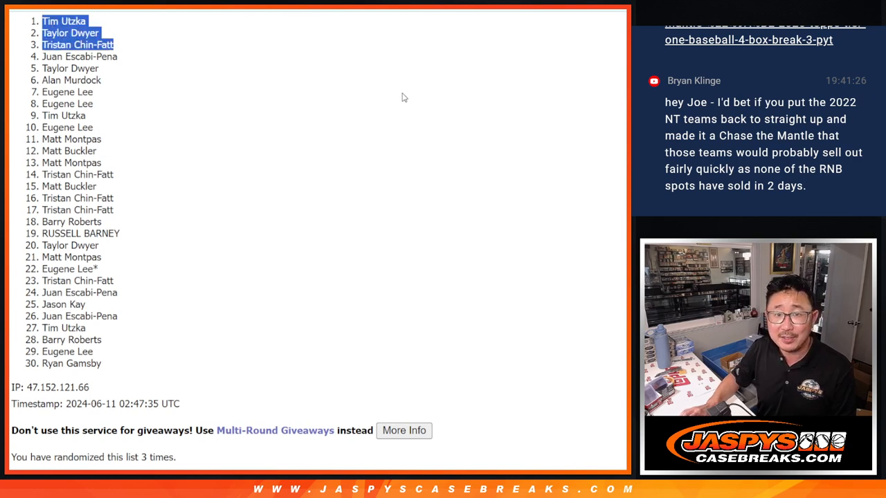